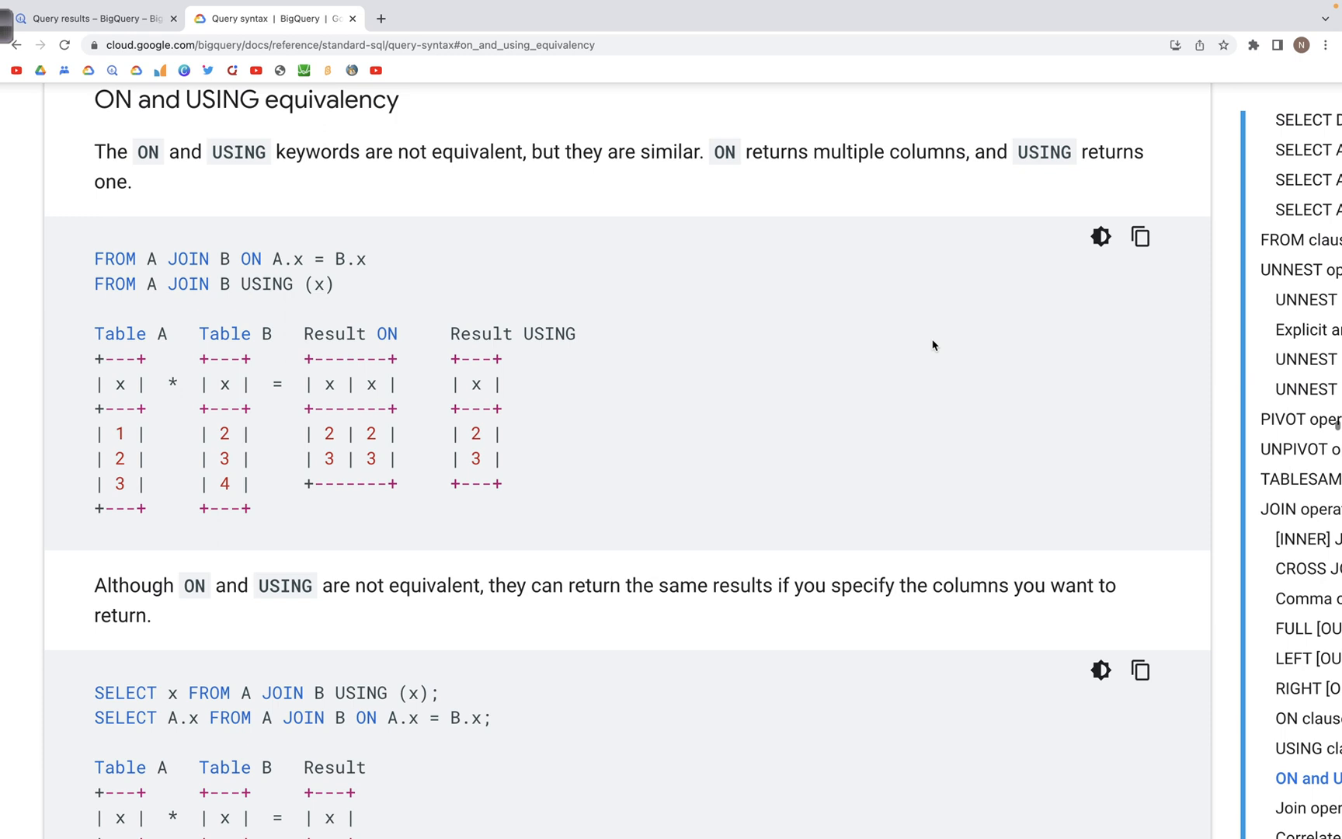
mouse_move(304, 244)
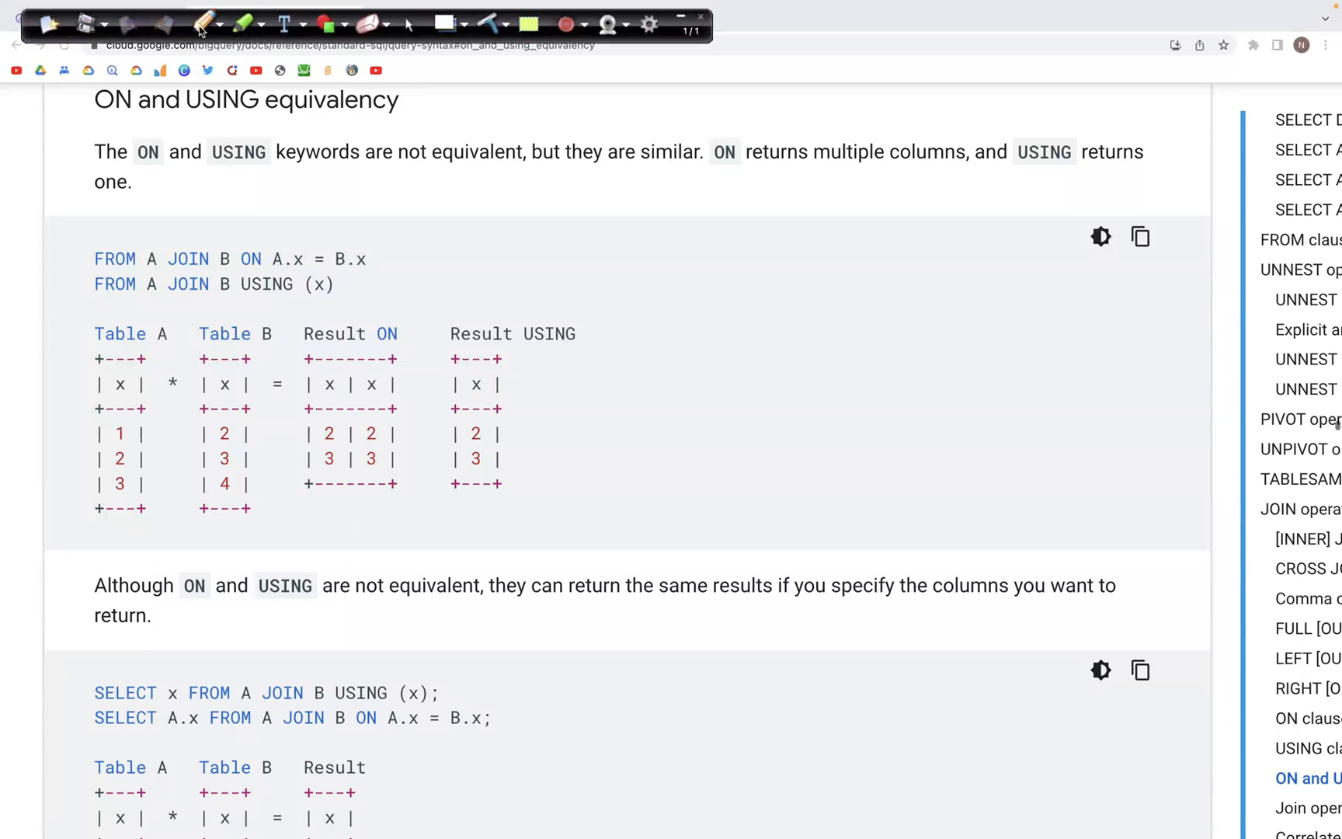
mouse_move(267, 278)
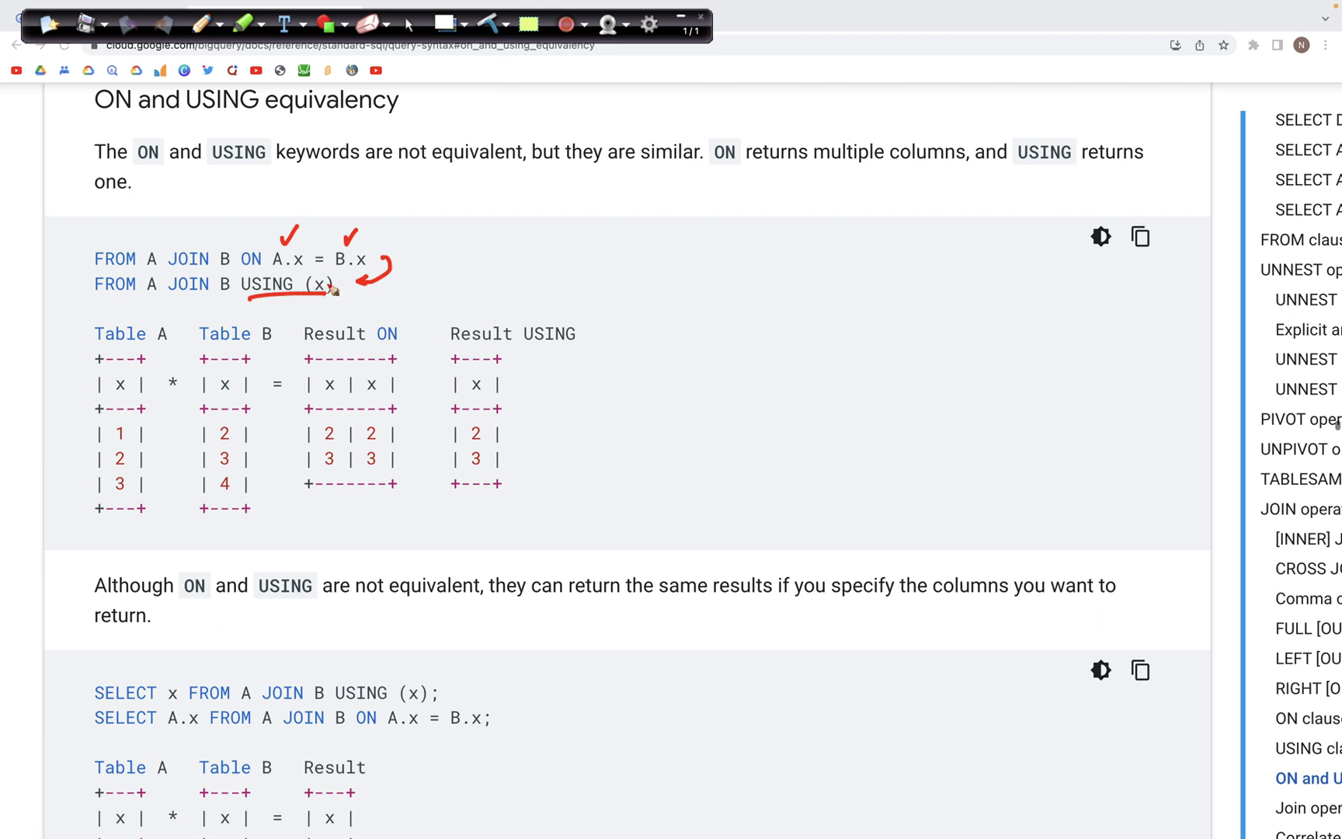
mouse_move(341, 285)
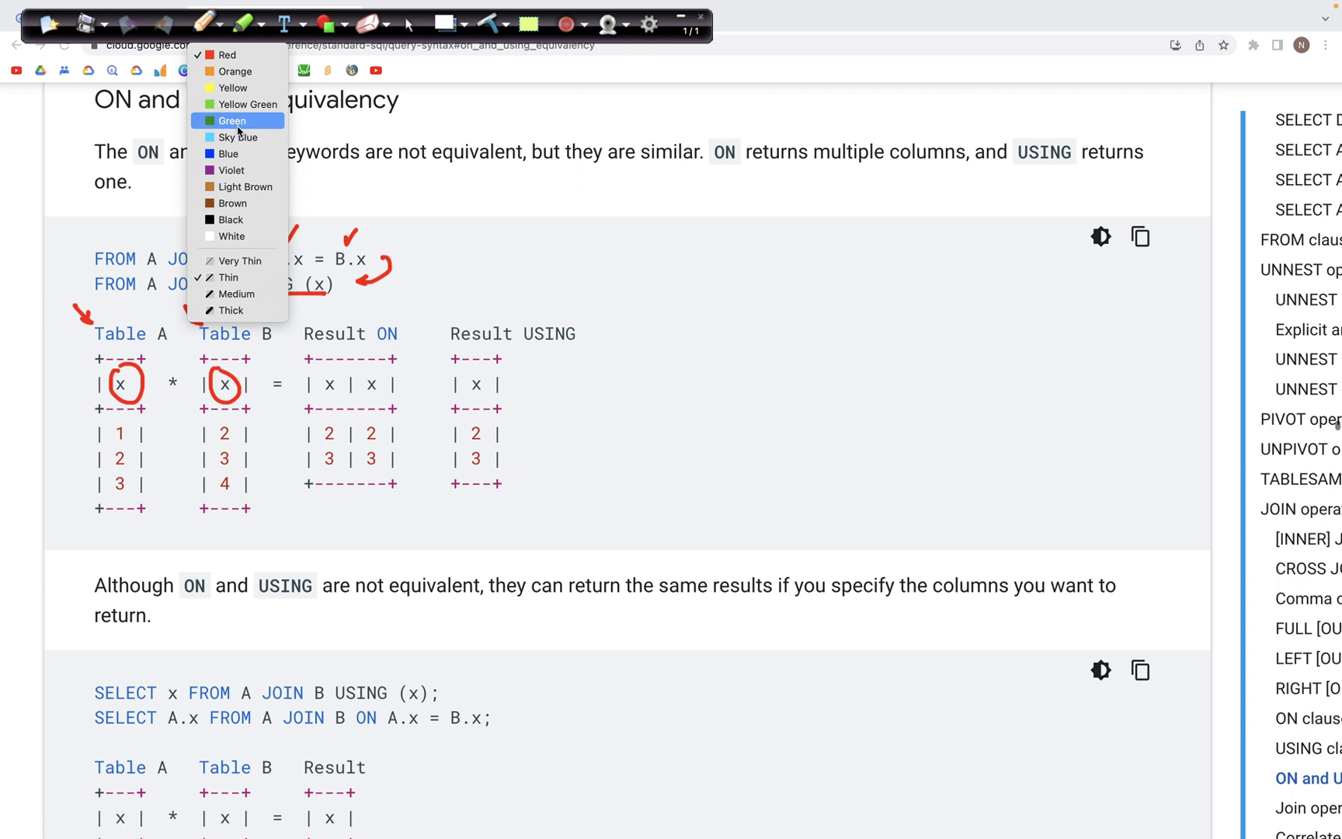
Return to the BigQuery query and highlight the w field in both table A and B STRUCTs.
left_click(232, 120)
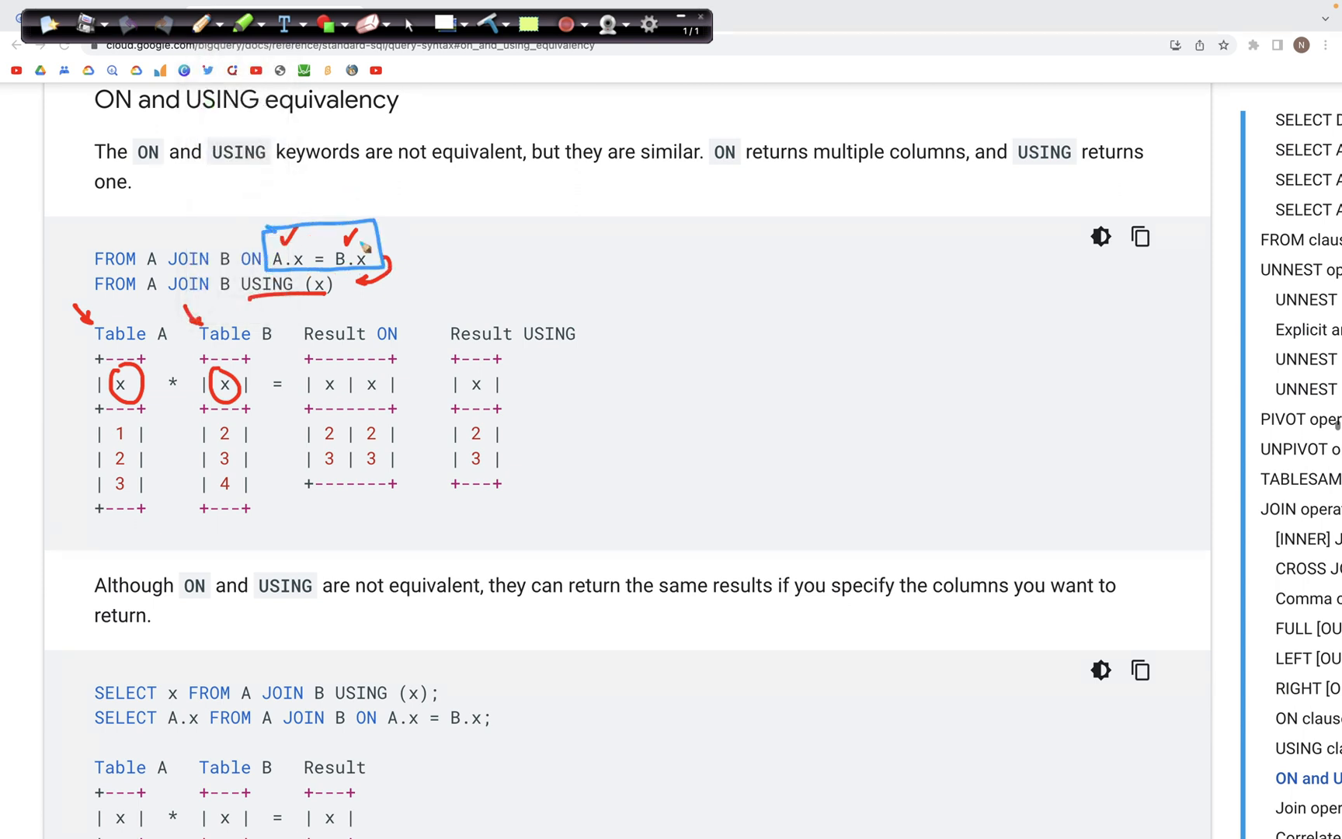
mouse_move(321, 376)
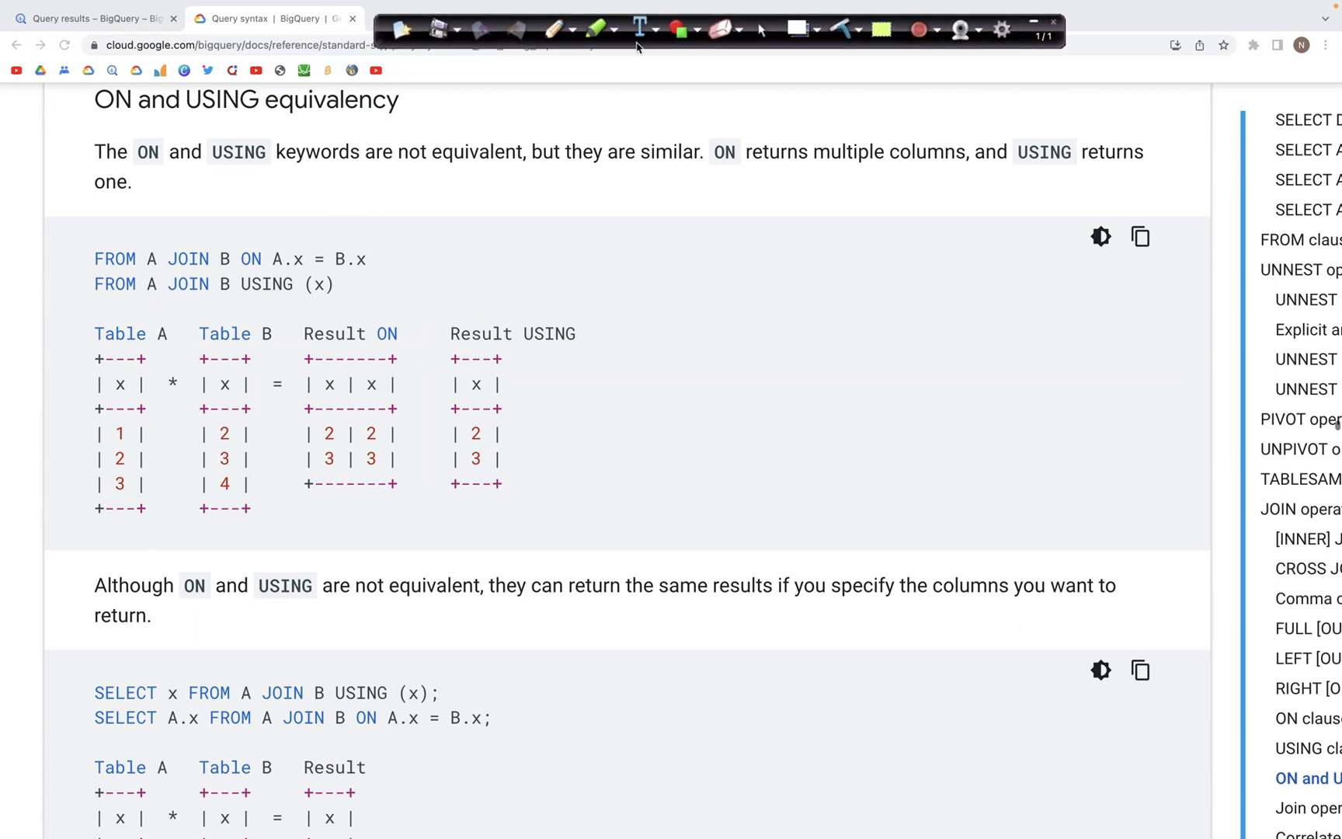
mouse_move(274, 41)
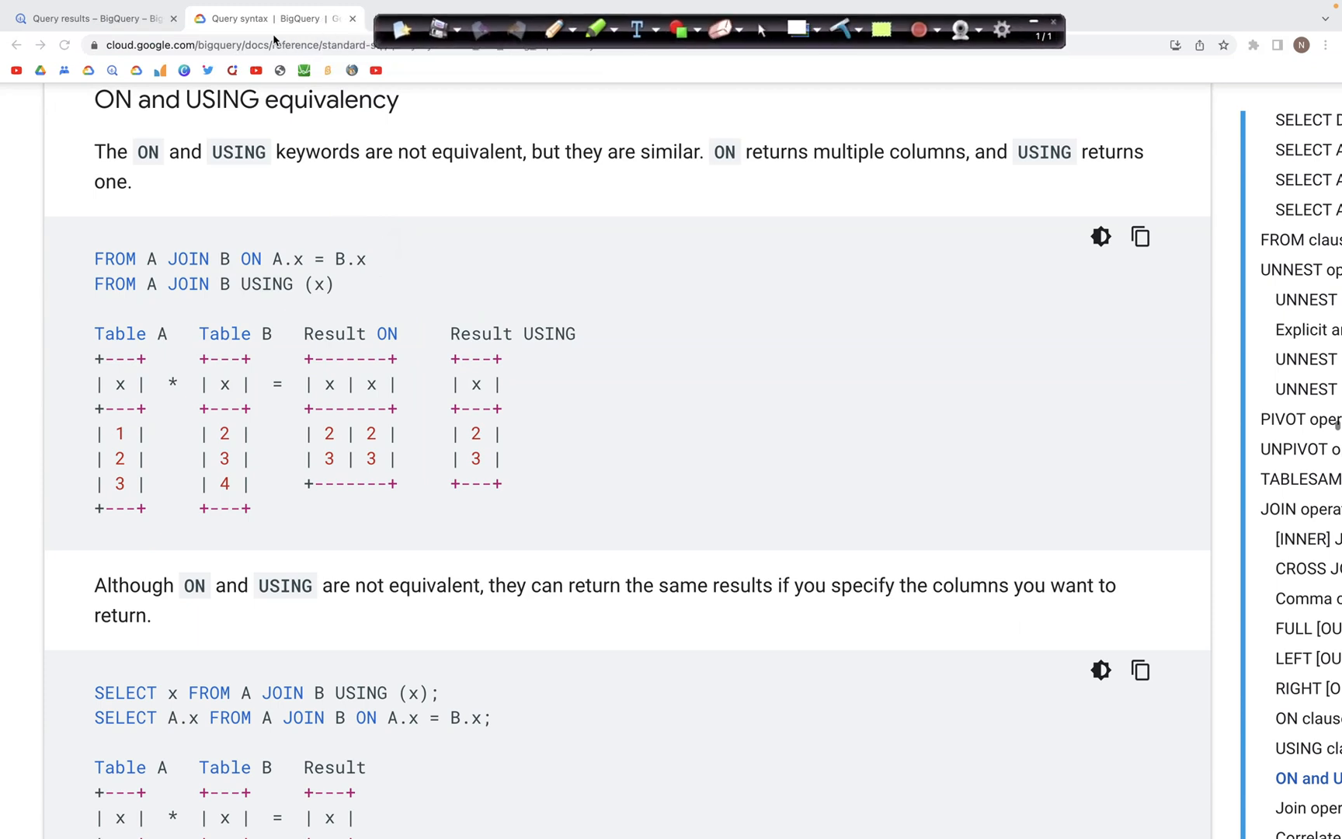
left_click(94, 18)
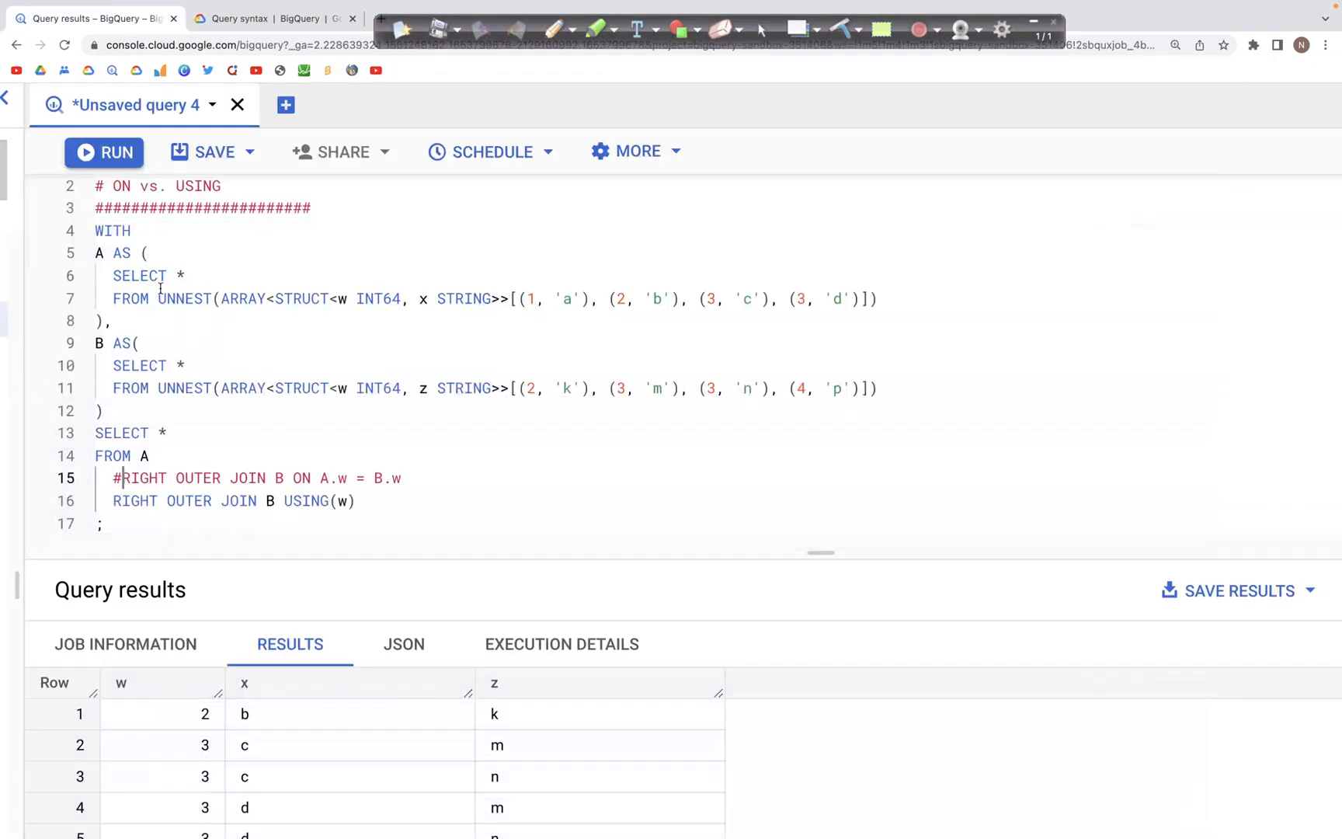
mouse_move(330, 300)
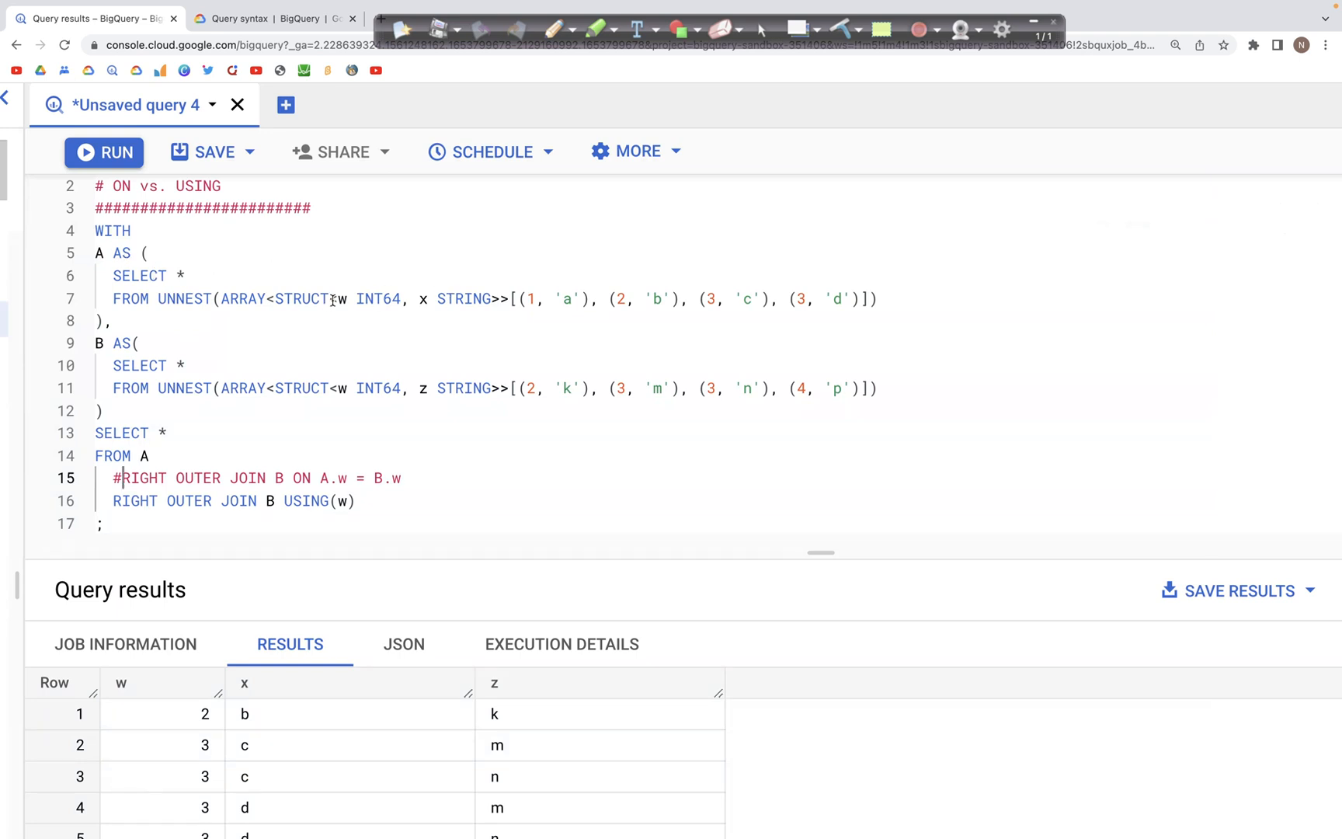
double_click(420, 299)
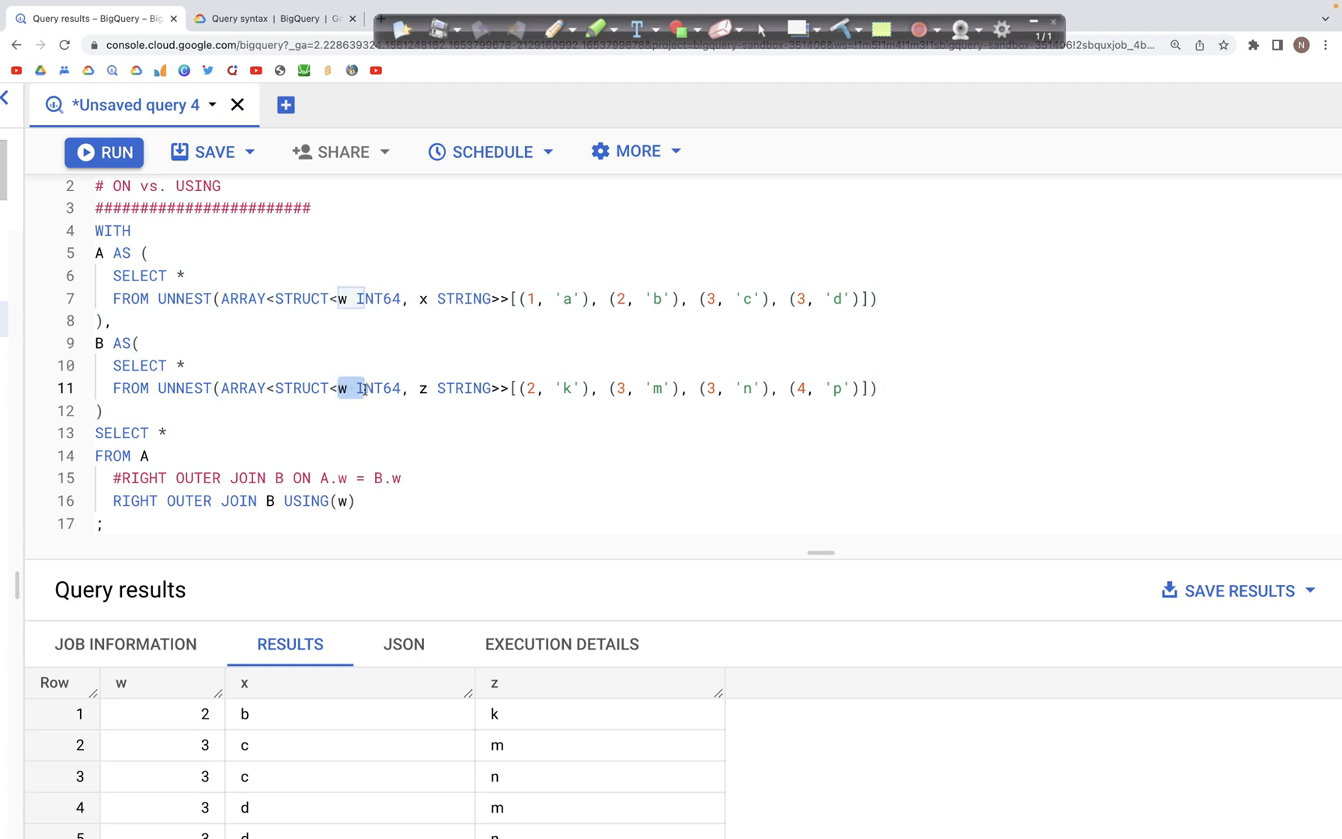
double_click(452, 388)
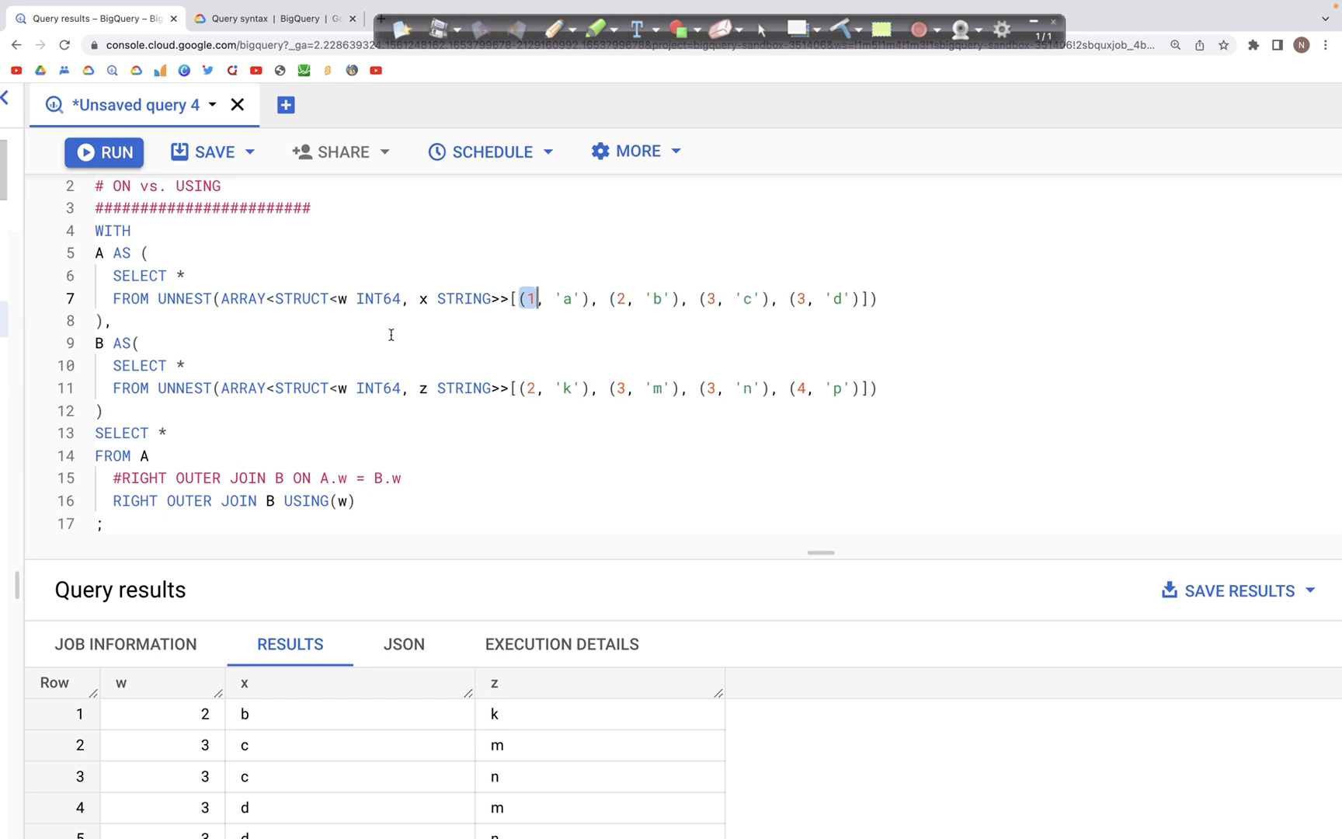
mouse_move(157, 455)
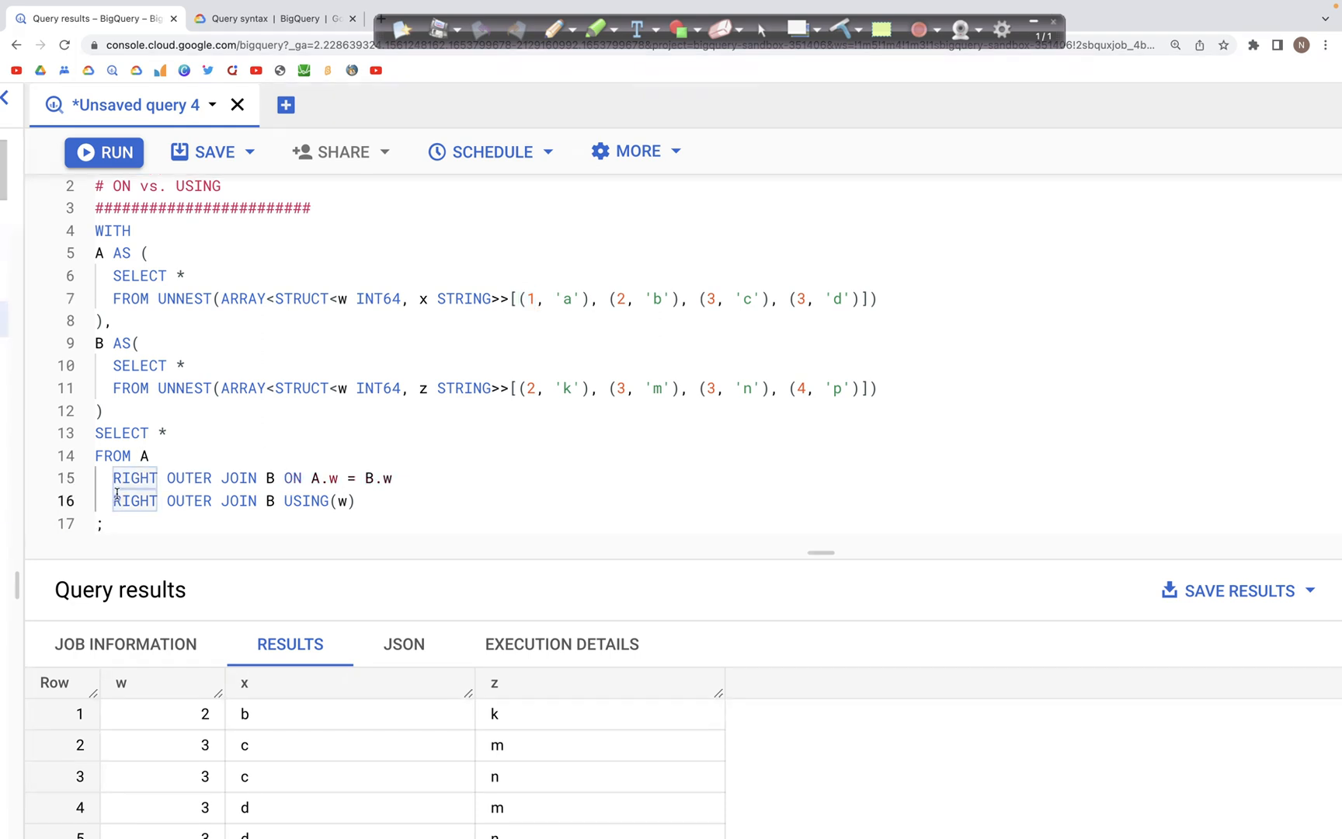
Comment out the USING(w) line with # and run the ON A.w = B.w version.
type("#")
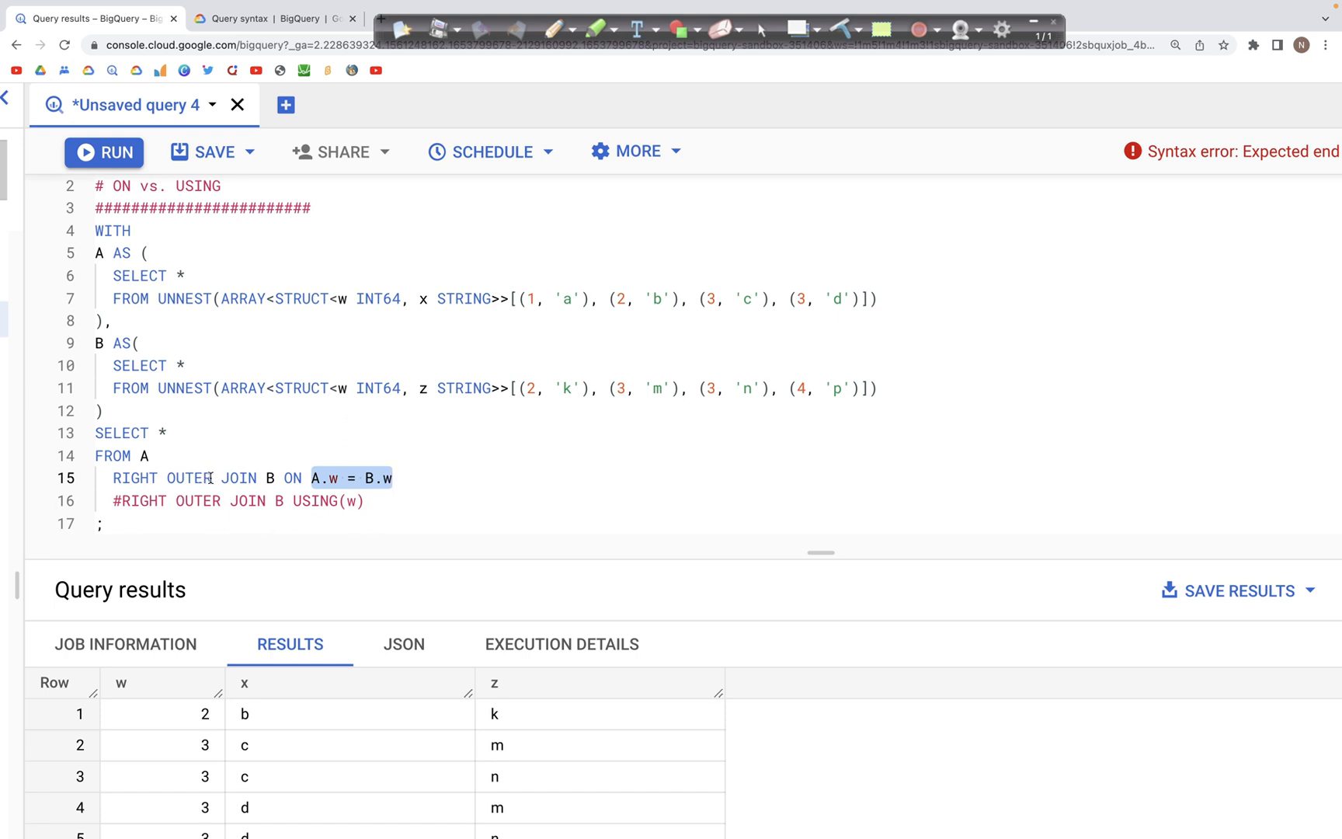
mouse_move(242, 446)
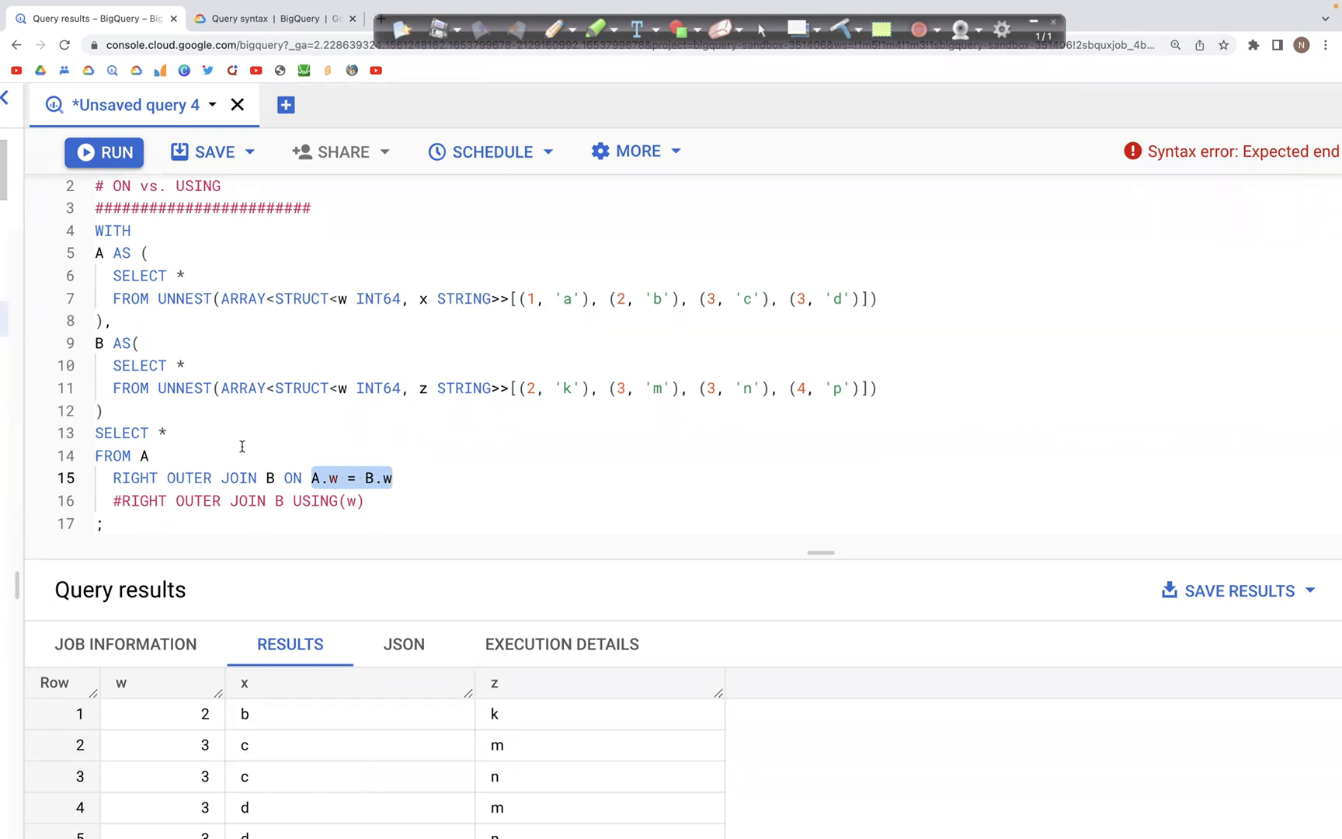
left_click(330, 478)
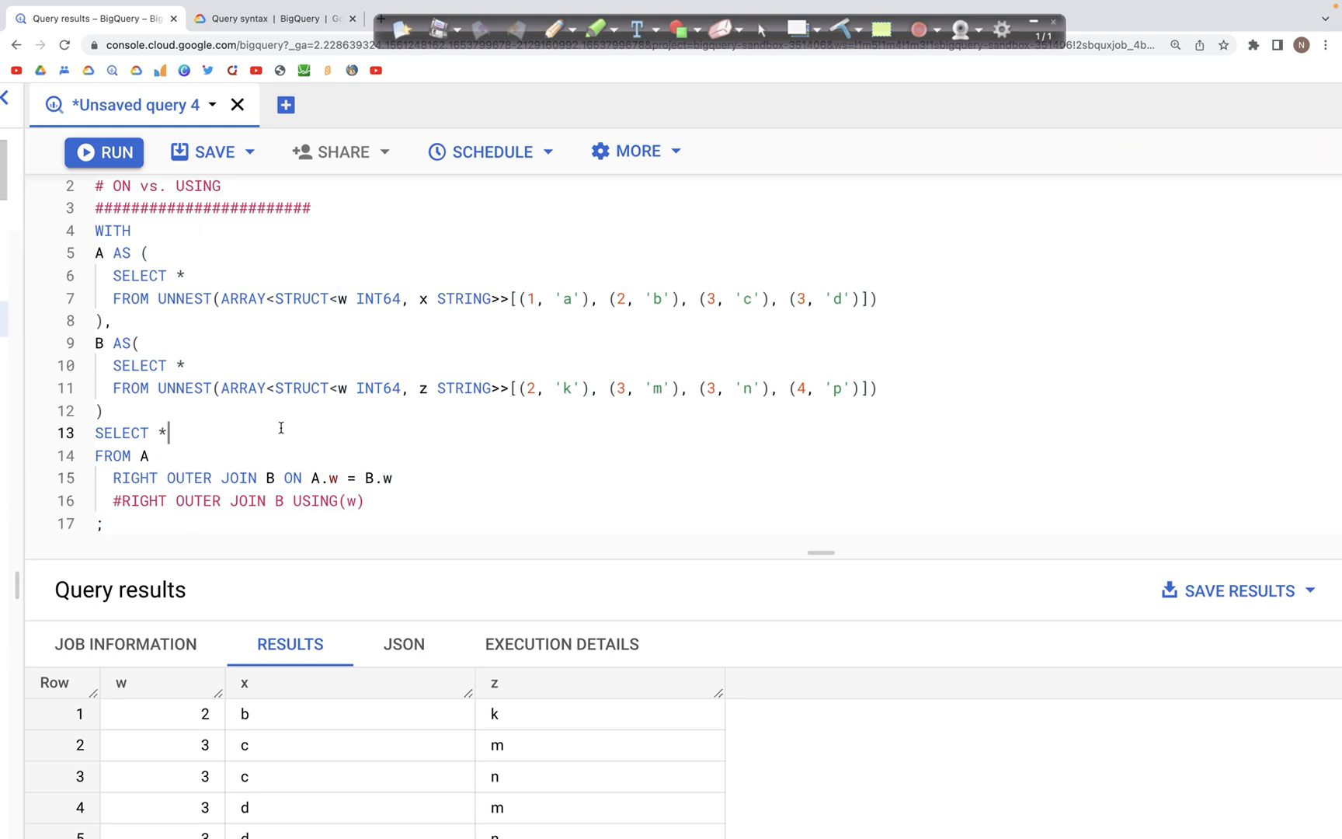
left_click(103, 152)
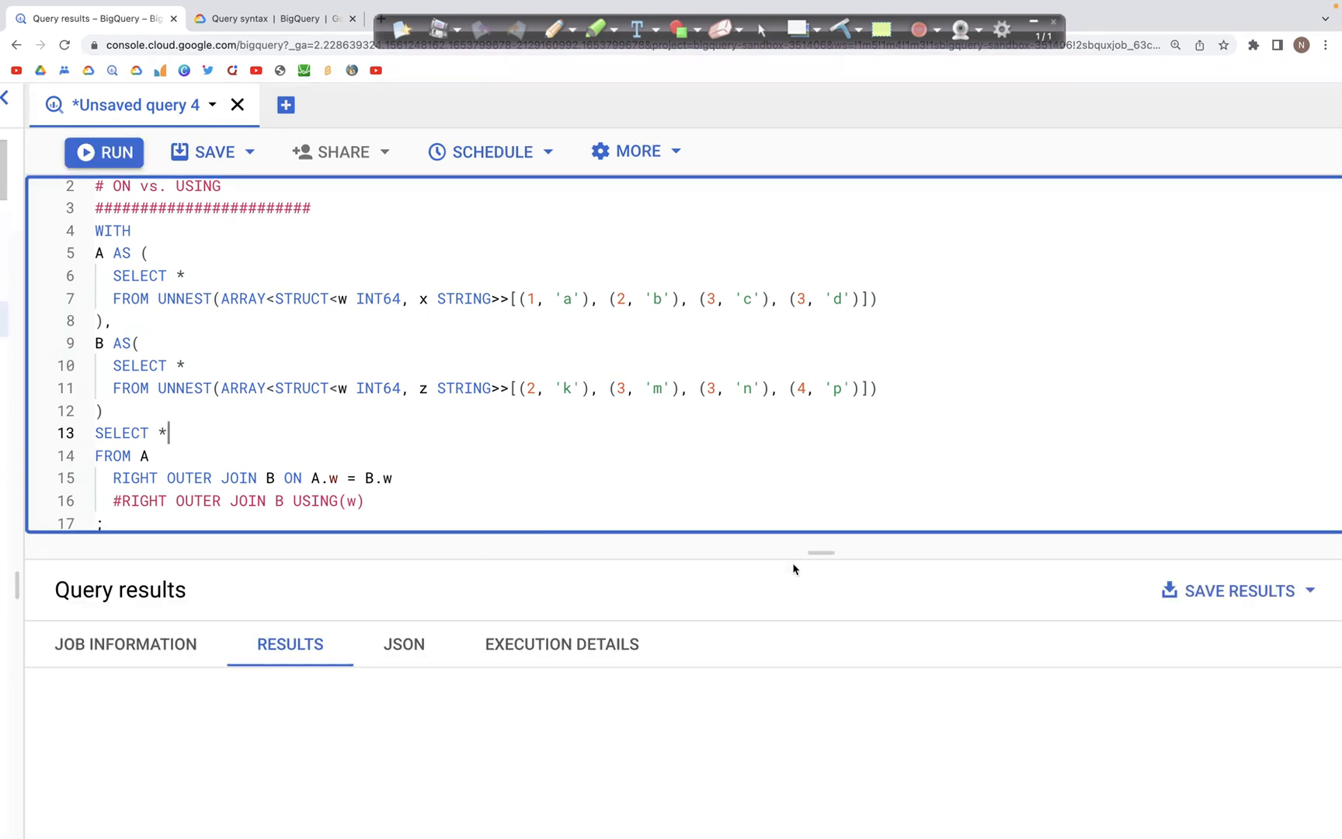
Run the ON join to get results with columns w, x, w_1 and z.
left_click(103, 151)
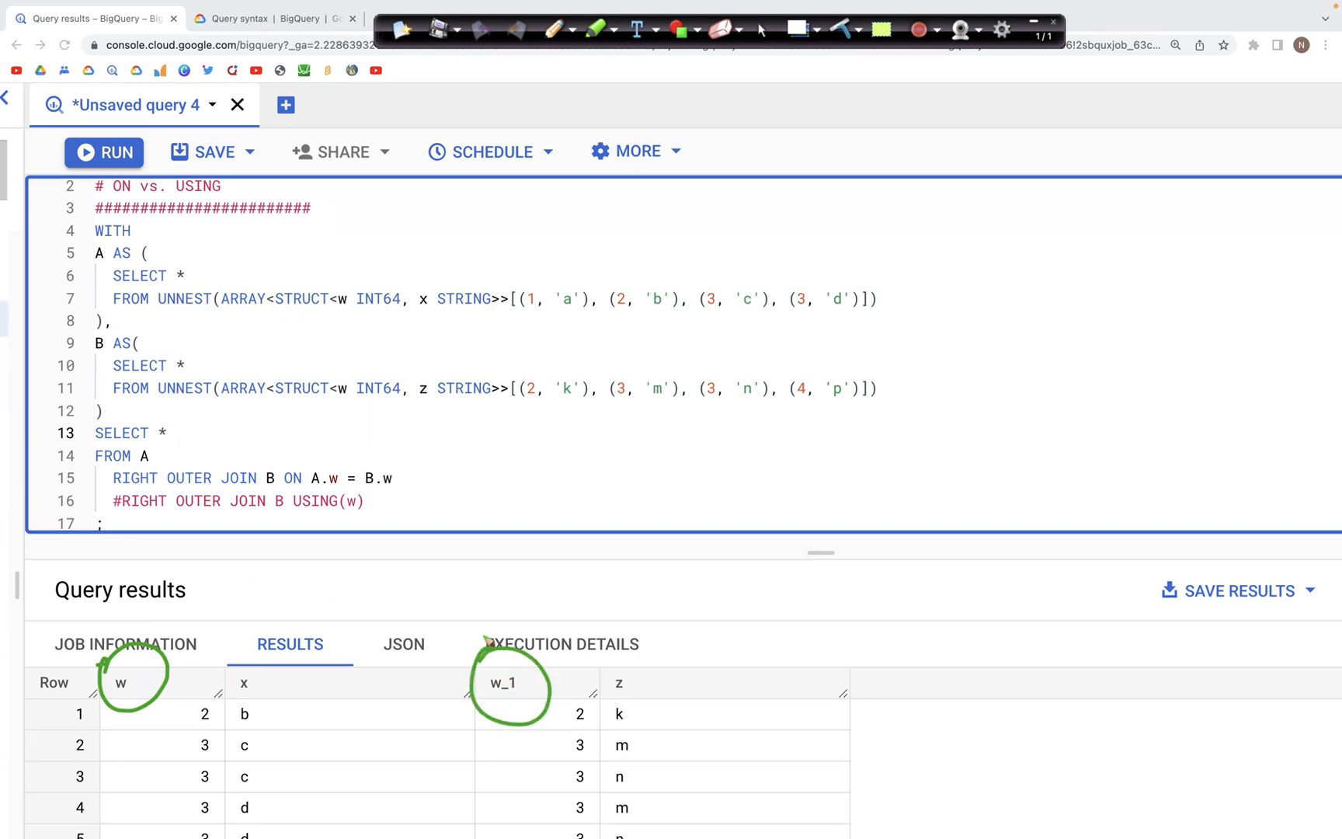
mouse_move(514, 683)
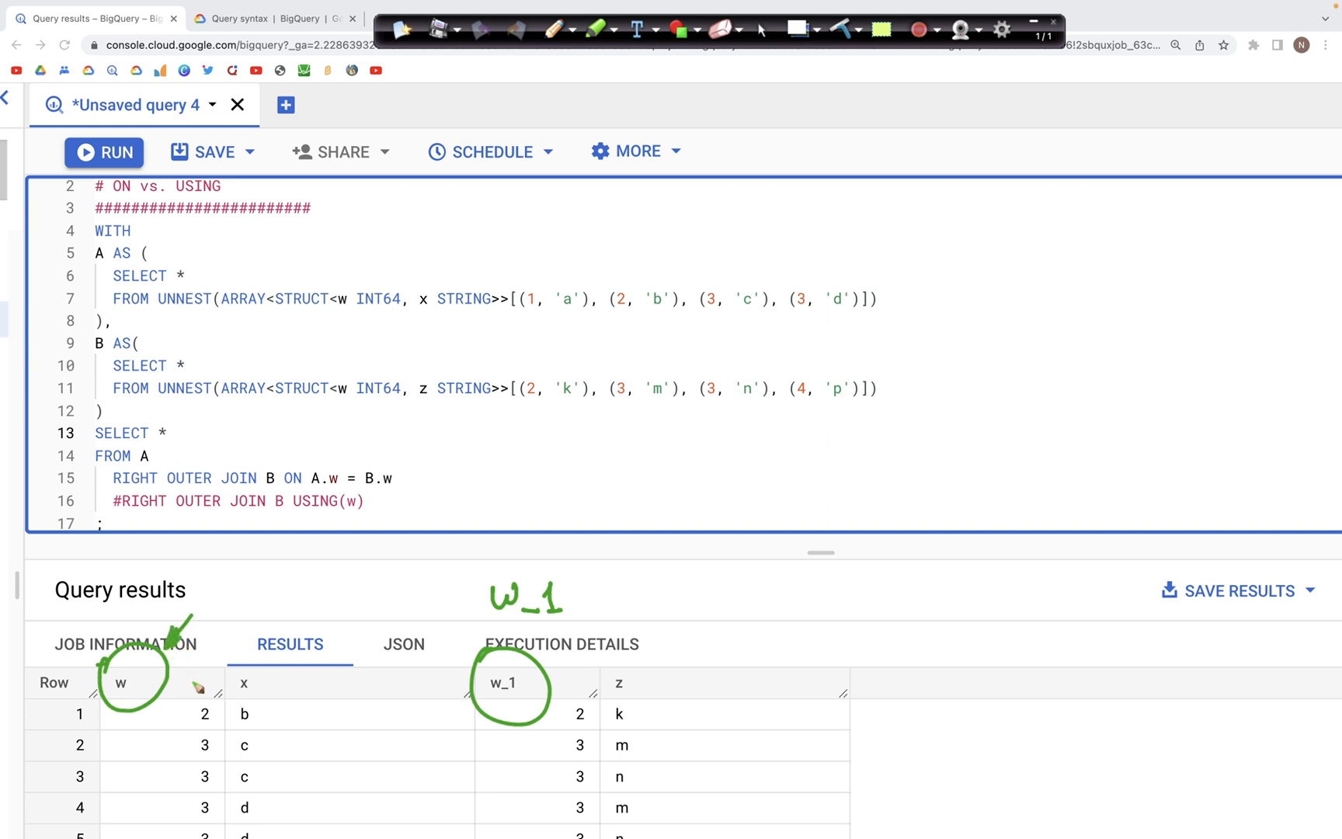
mouse_move(461, 670)
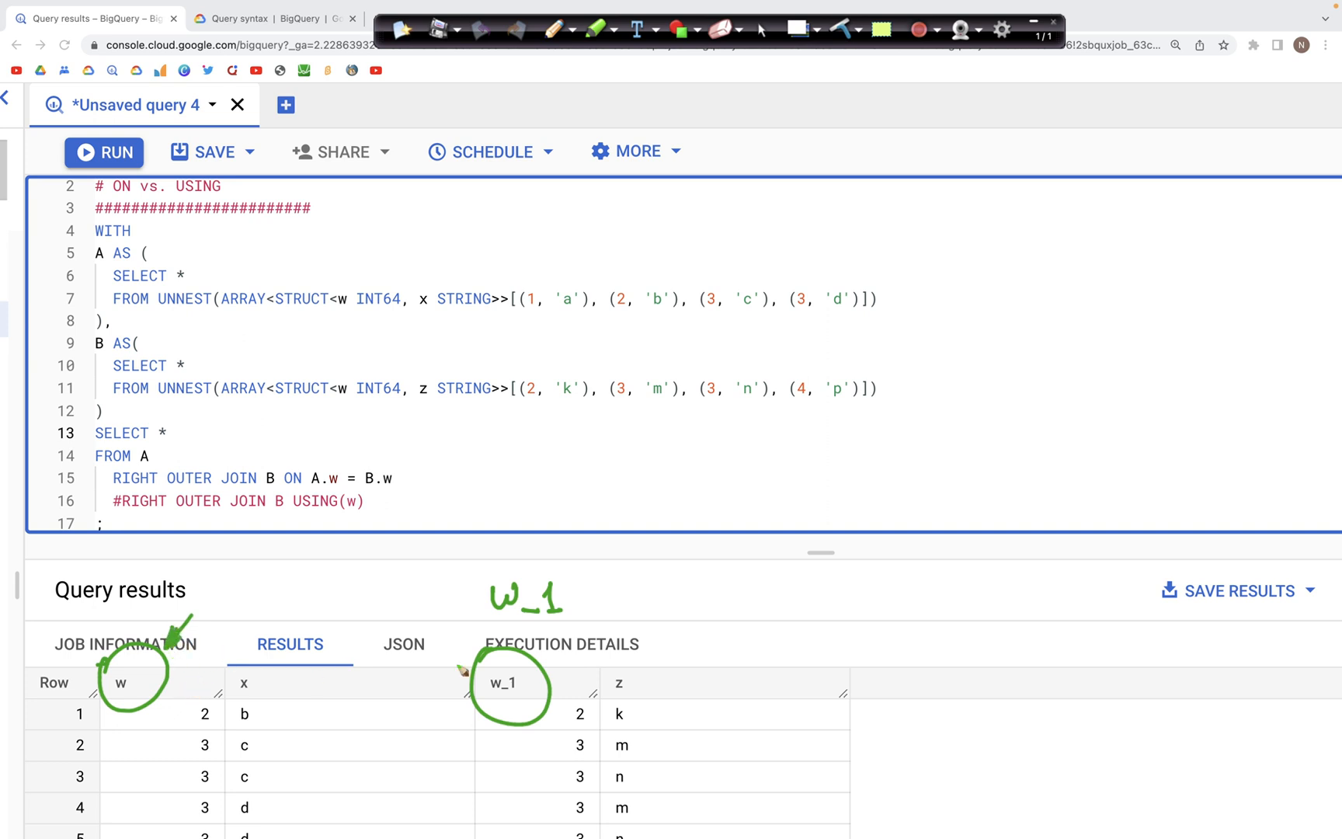
mouse_move(764, 62)
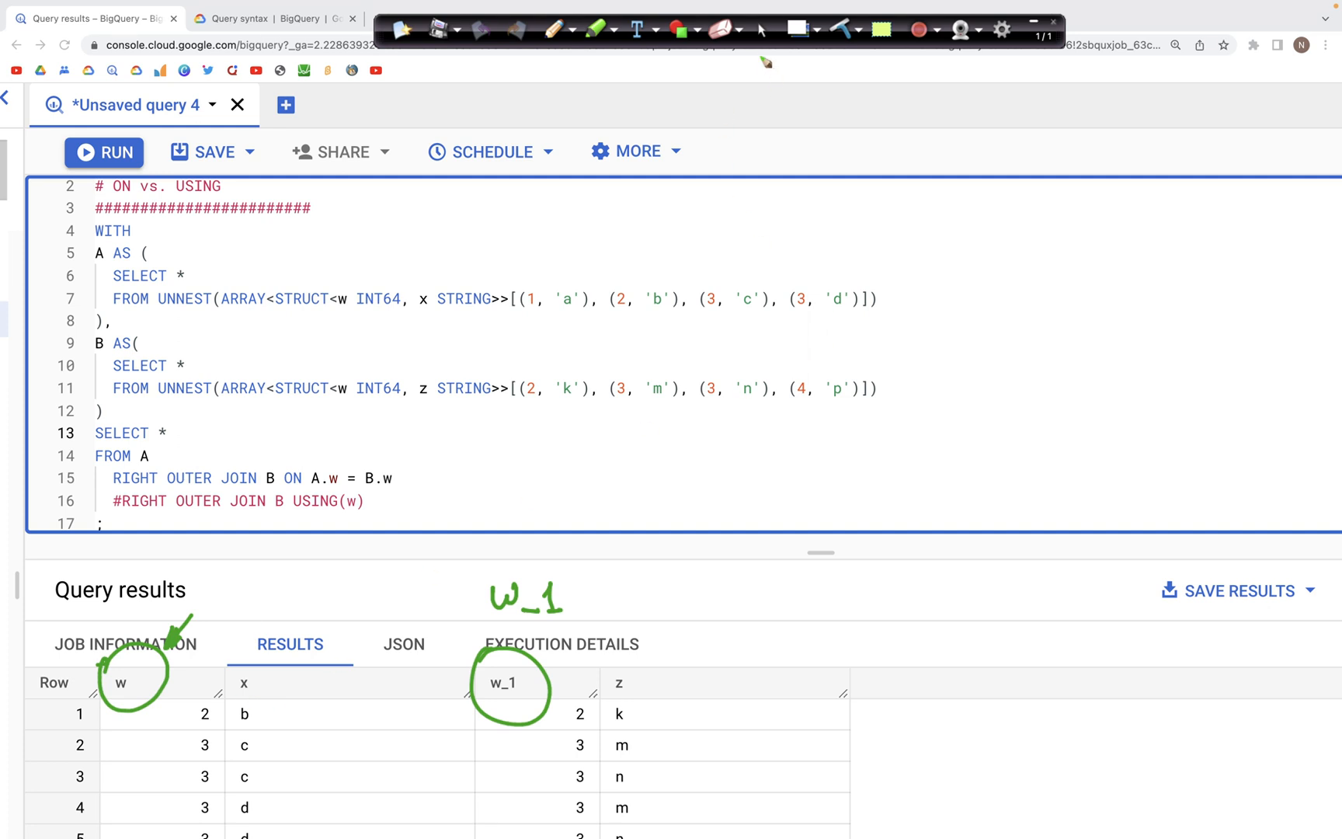
mouse_move(684, 355)
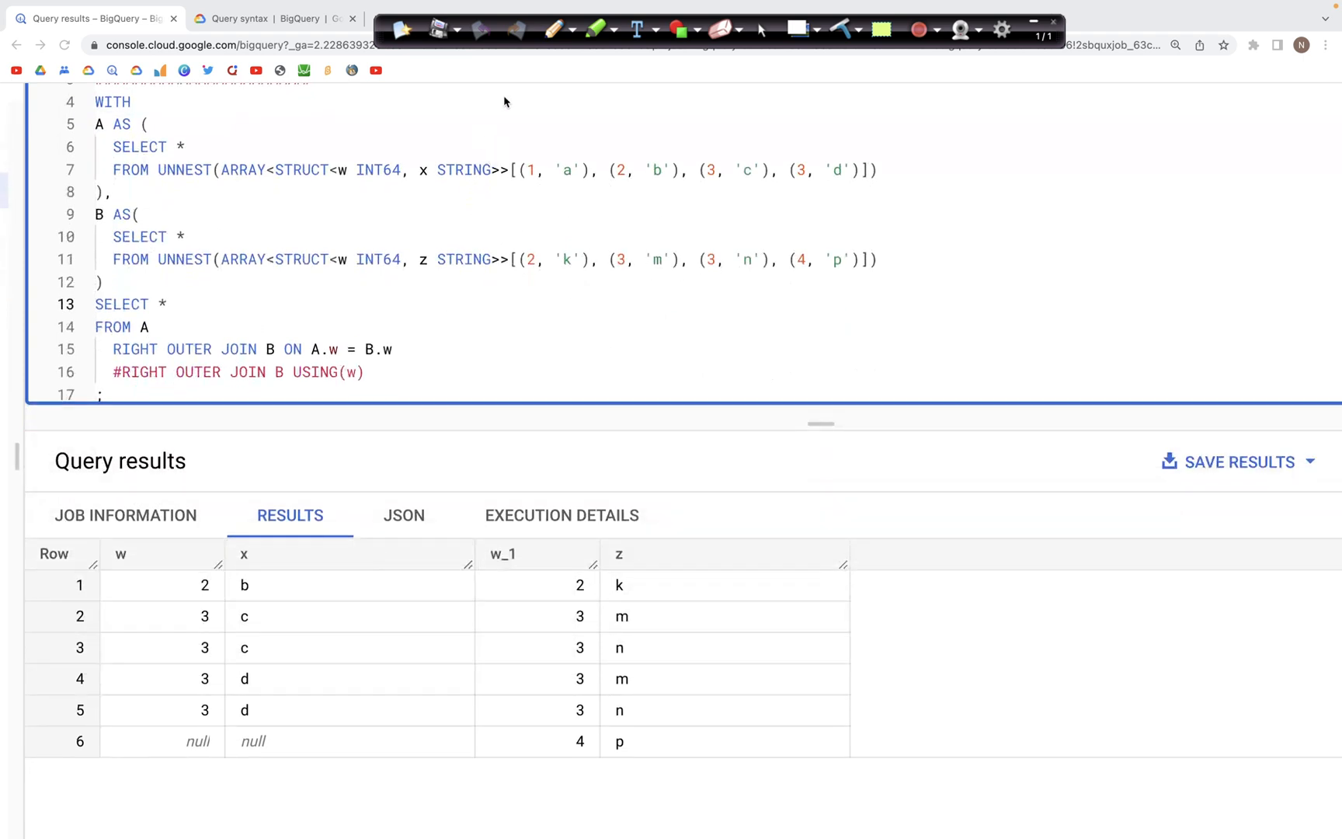
mouse_move(233, 615)
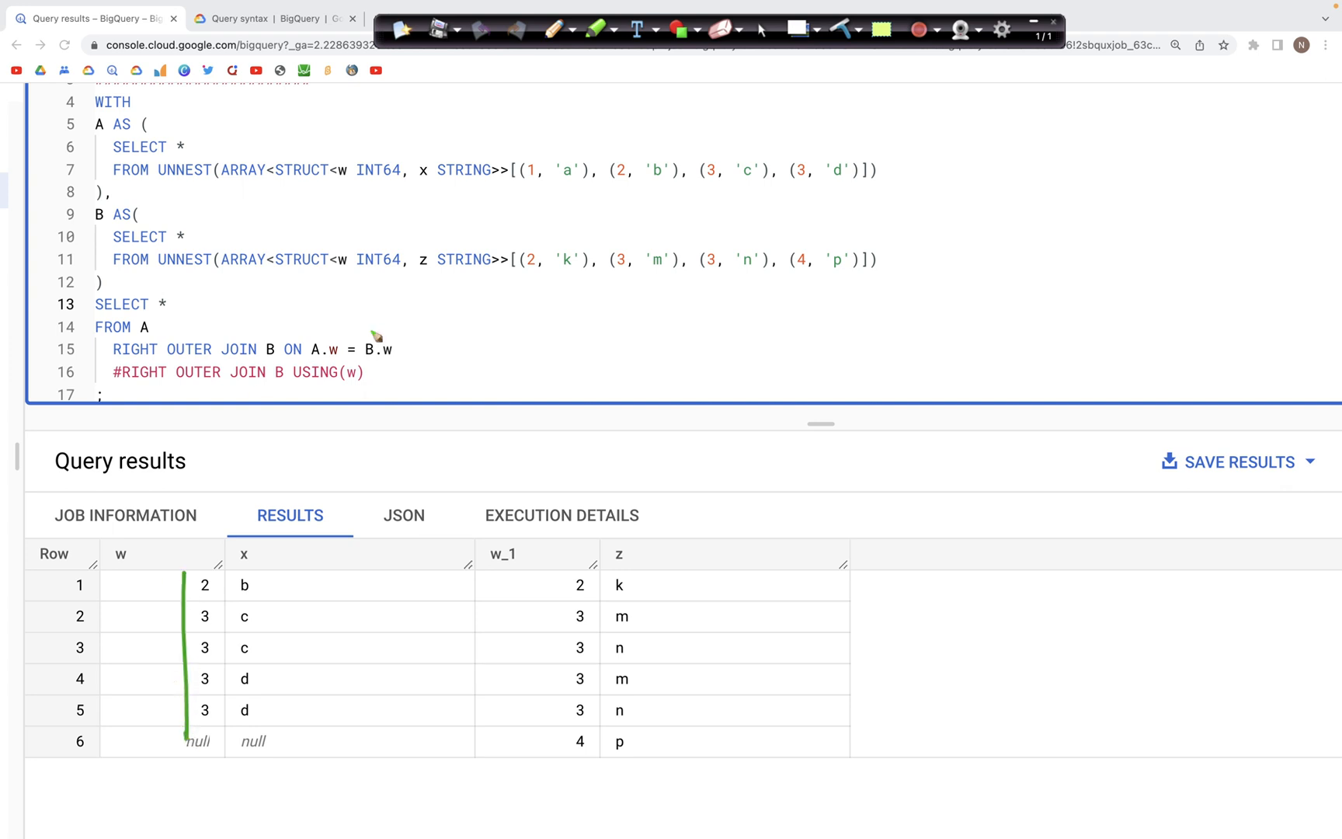
mouse_move(195, 392)
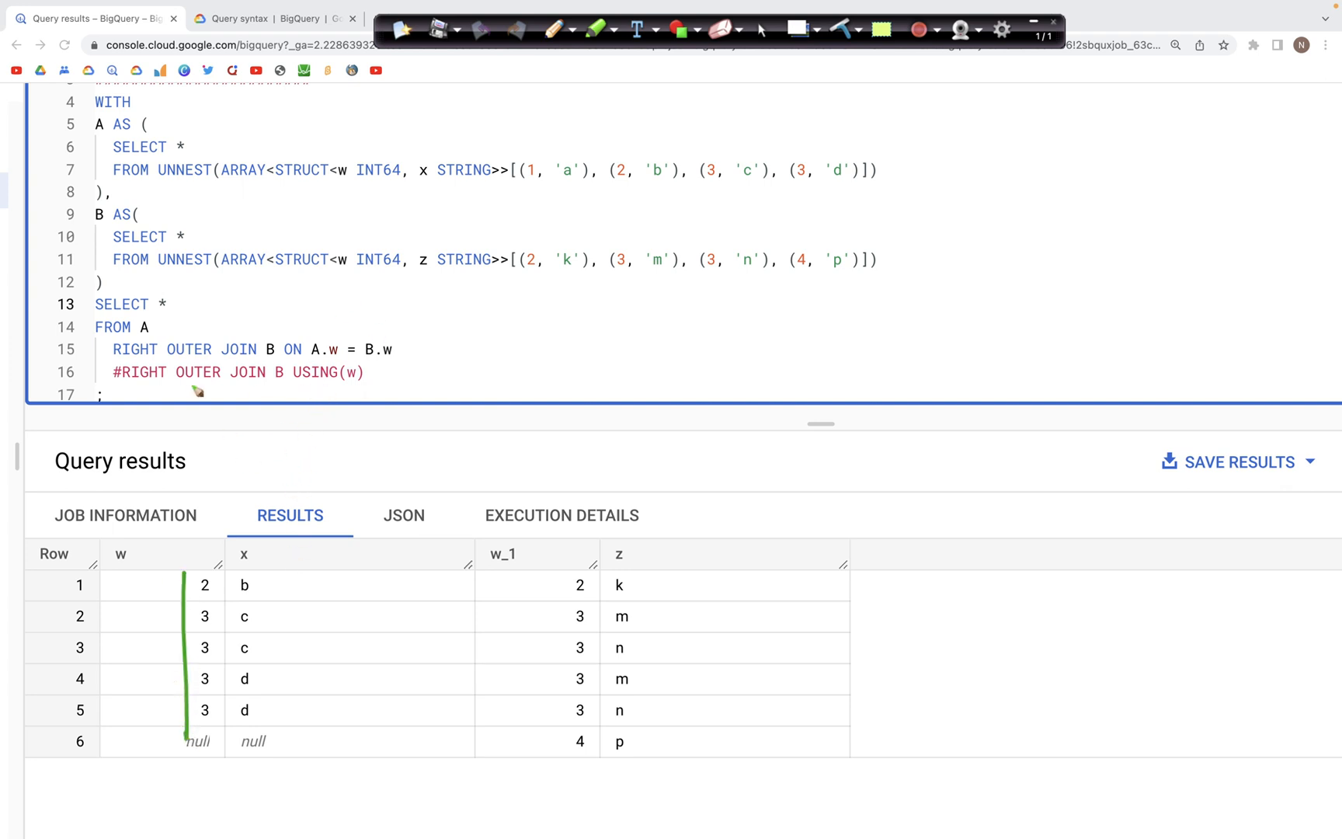
mouse_move(346, 317)
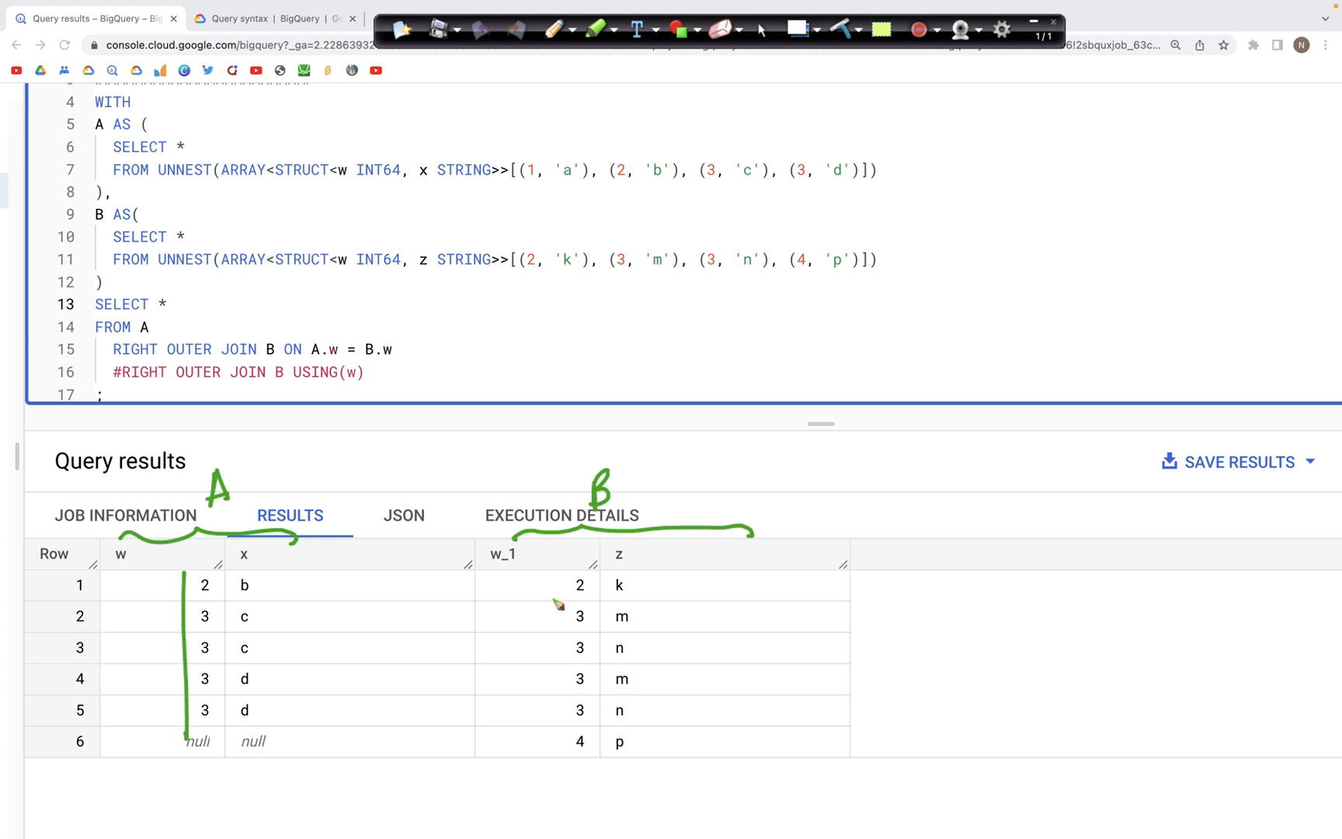
mouse_move(552, 588)
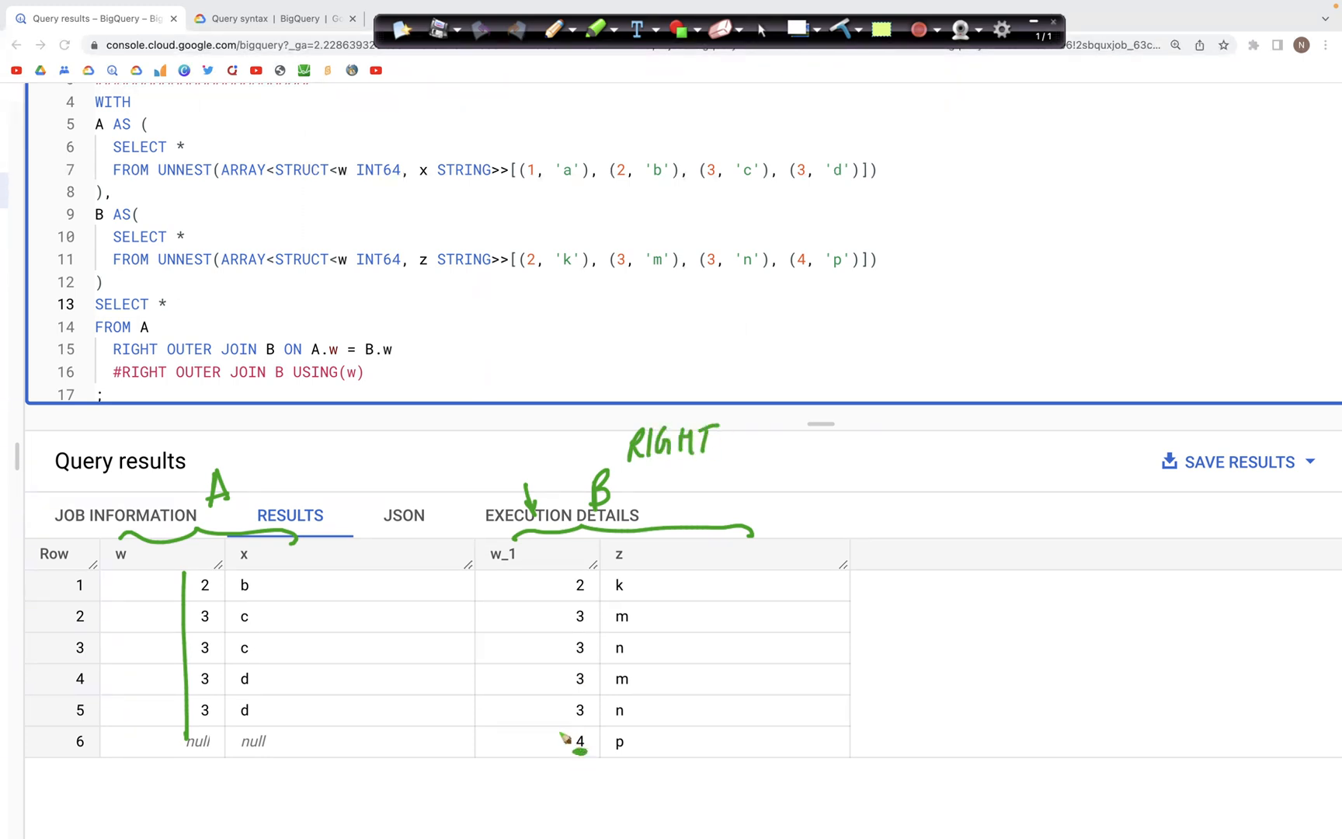
mouse_move(249, 463)
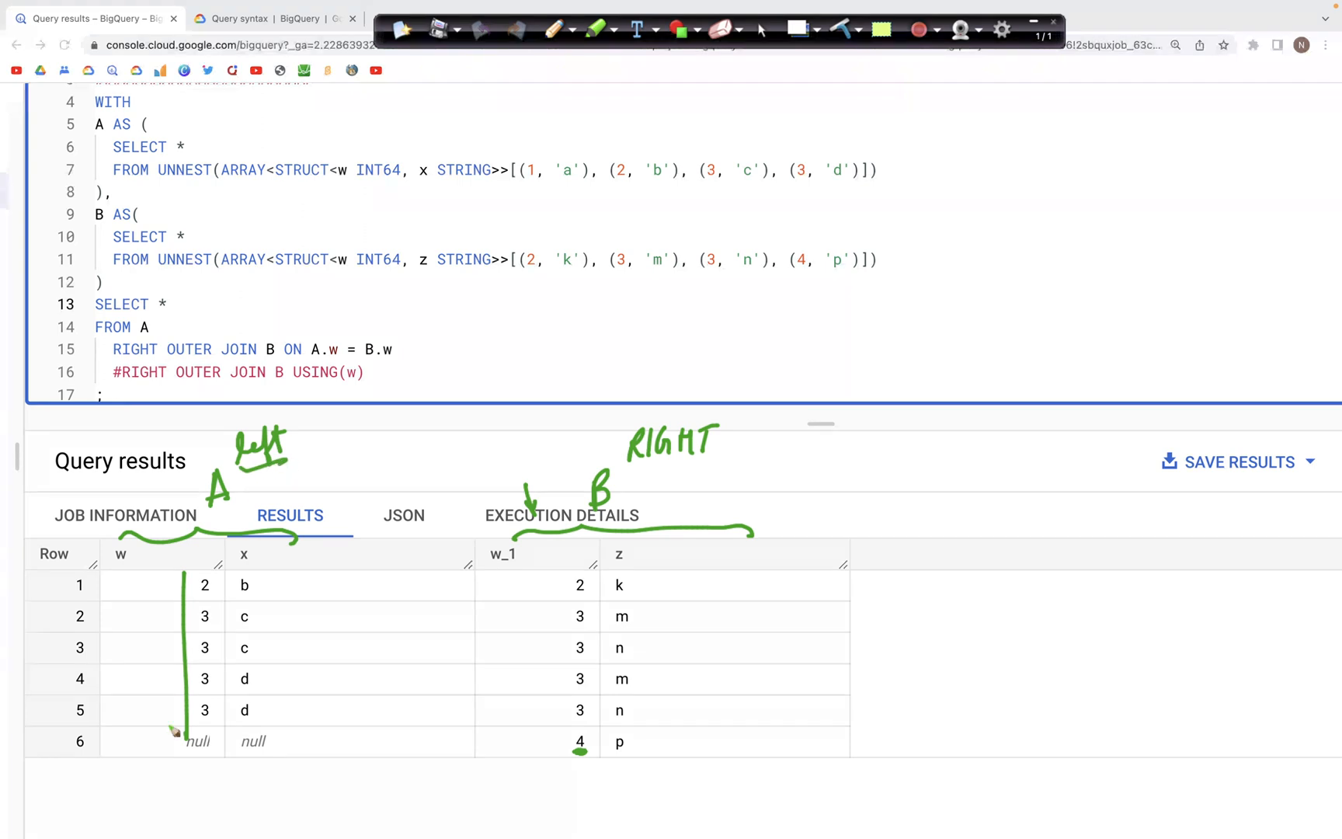
mouse_move(778, 208)
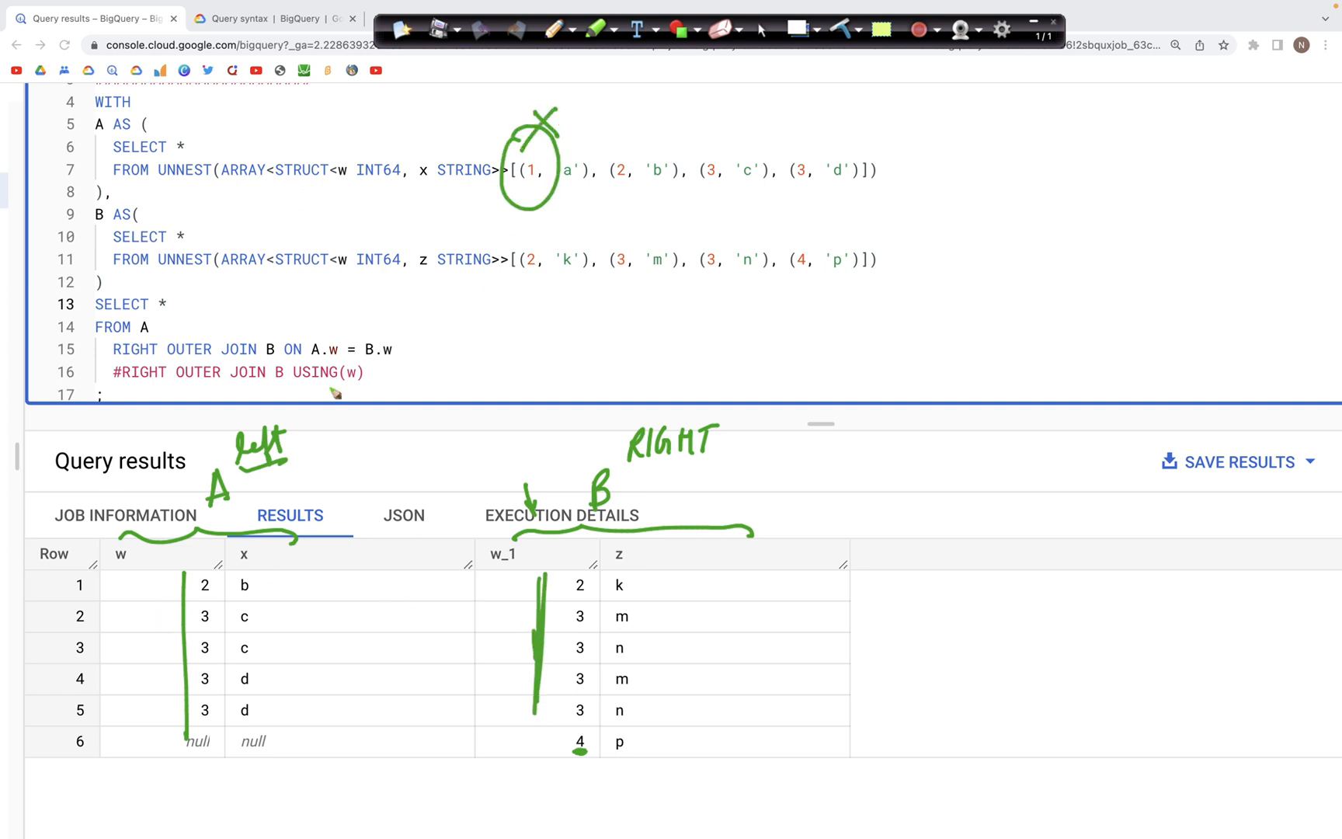
mouse_move(144, 567)
type("#")
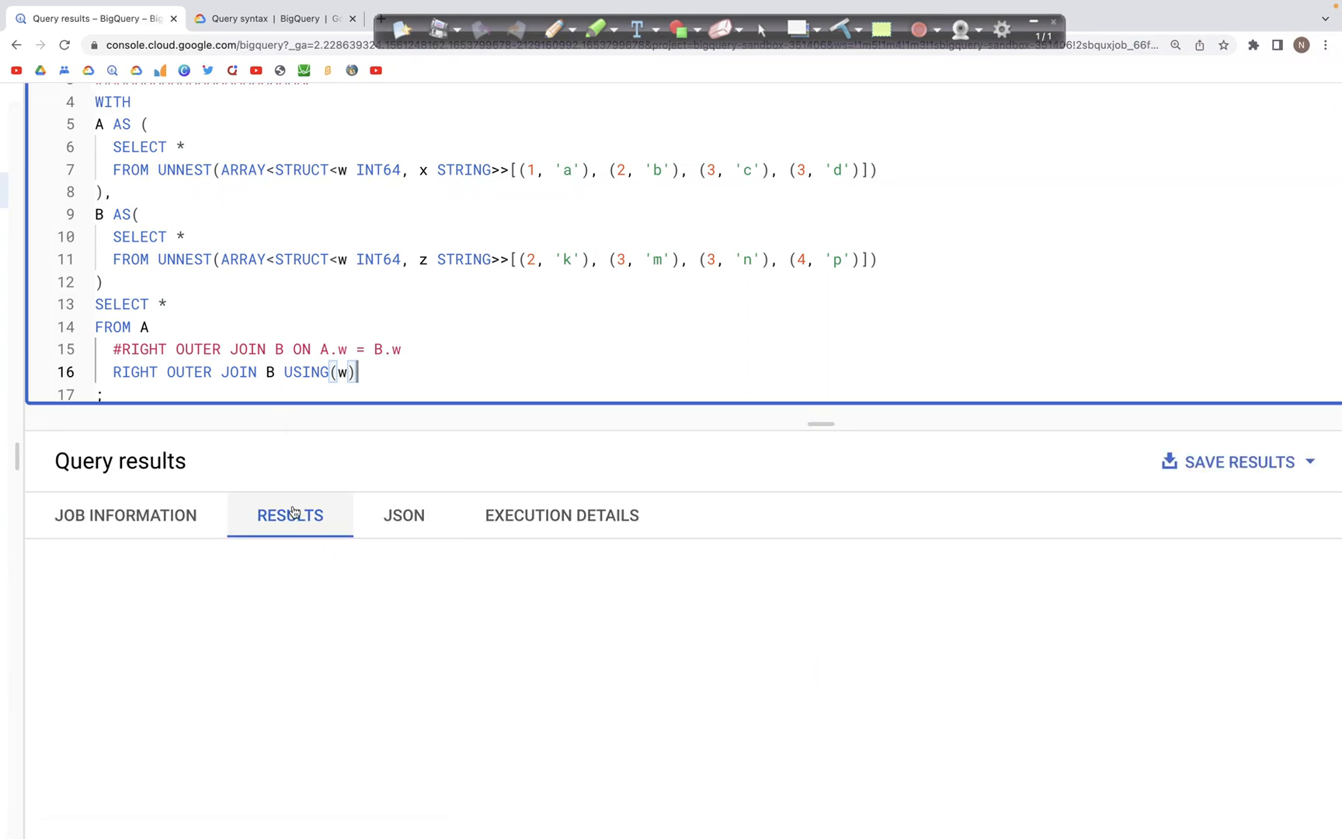
Show the USING(w) results, whose single w column reads 4 beside null x.
left_click(289, 514)
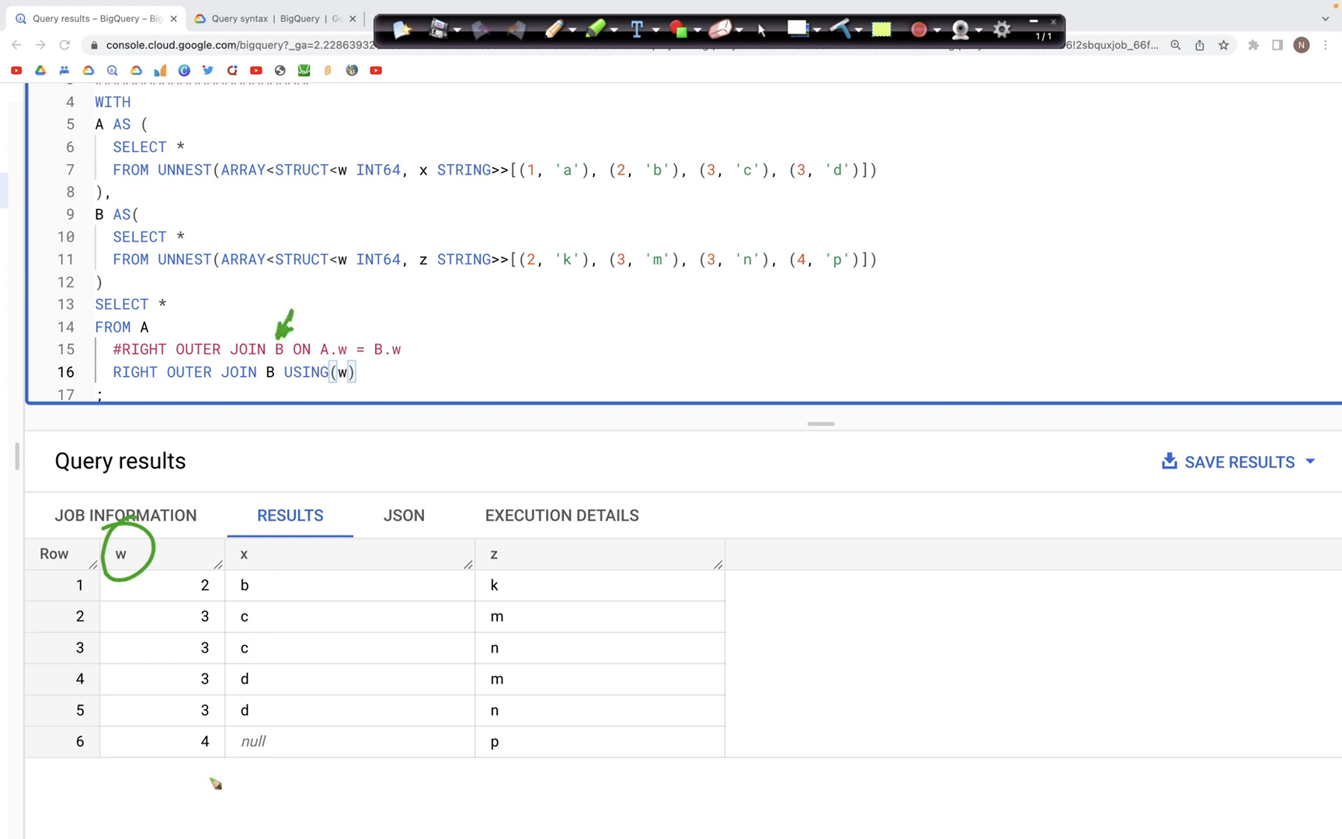
mouse_move(150, 355)
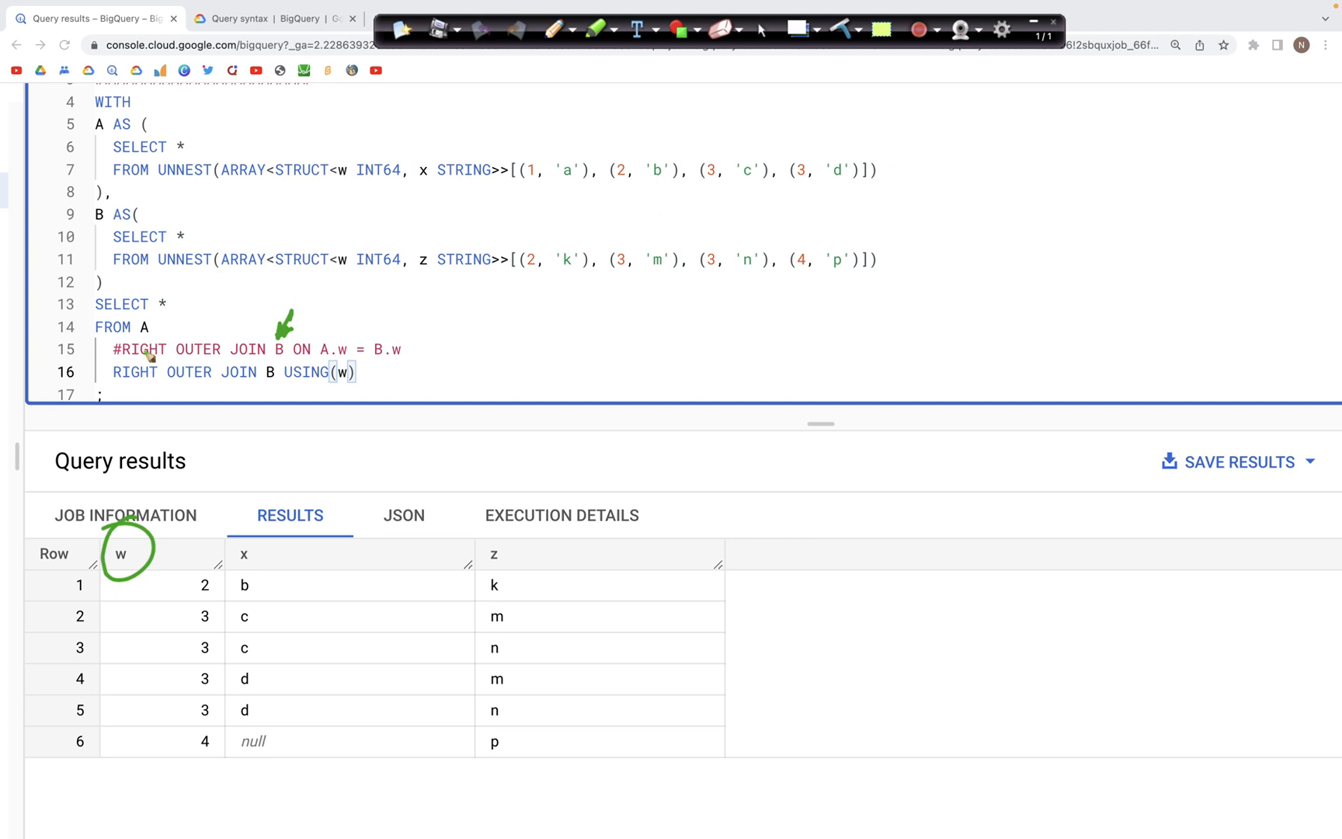
mouse_move(589, 642)
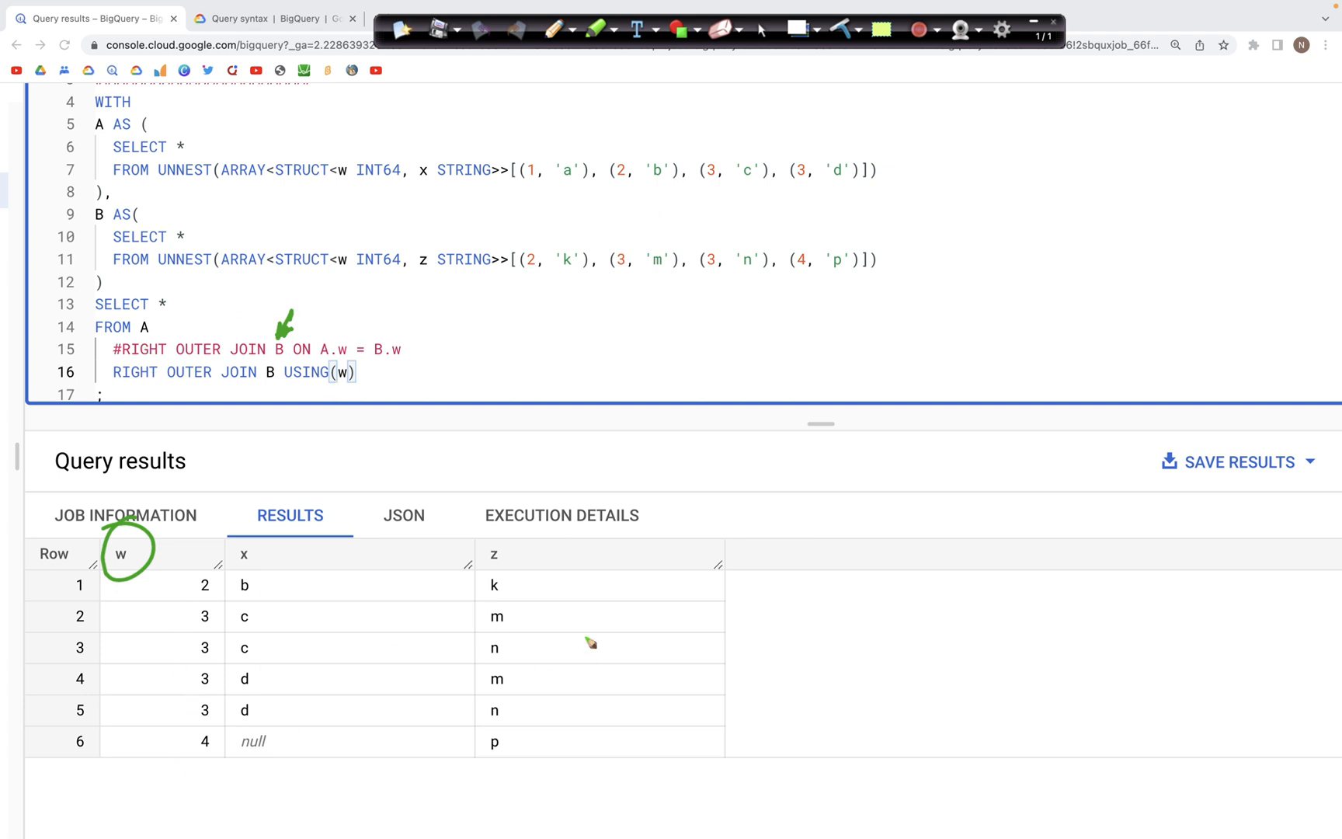